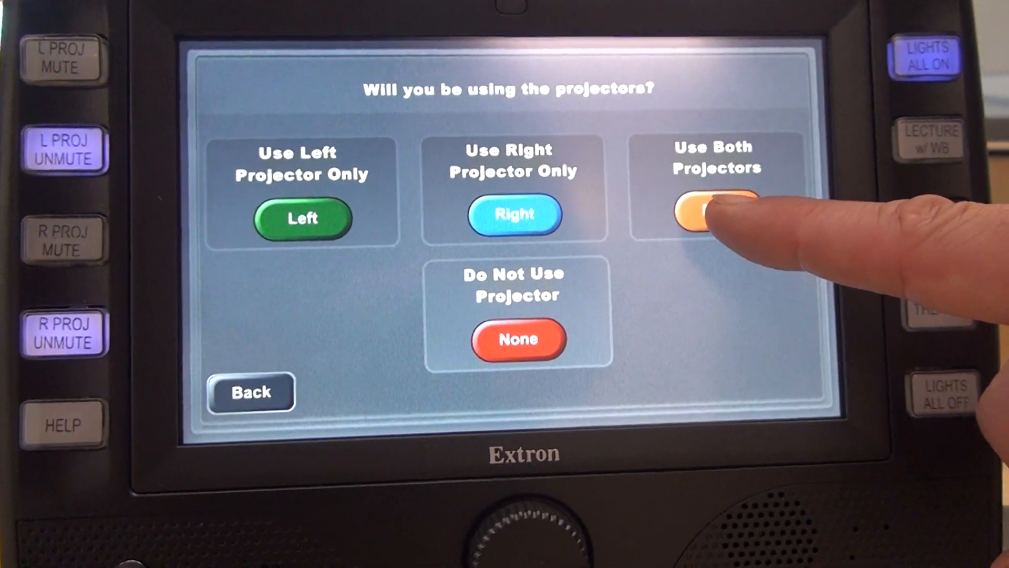
Choose Use Both Projectors so the left and right projectors run together.
left_click(713, 214)
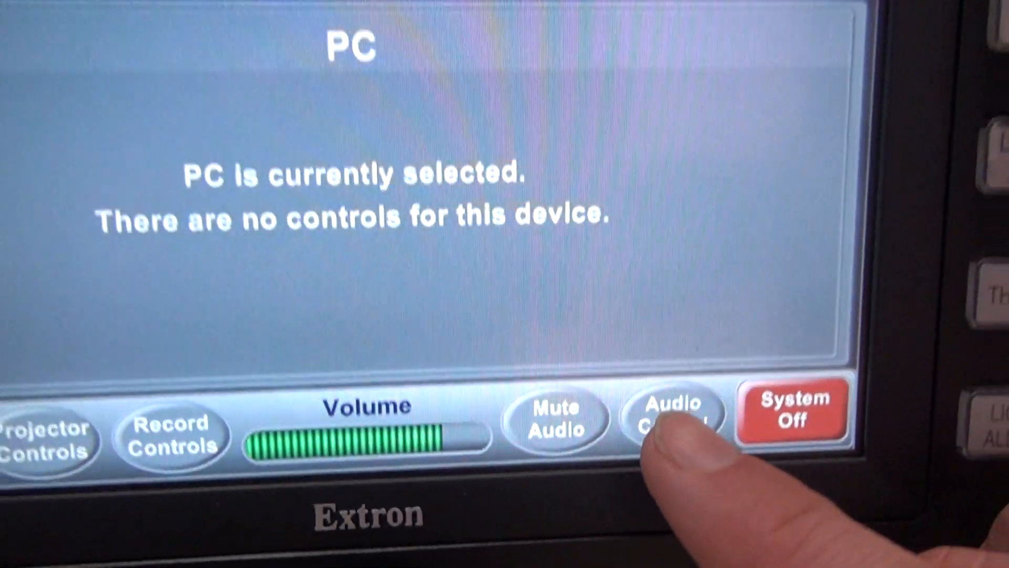
Open Audio Control from the bottom bar for the PC source.
left_click(673, 418)
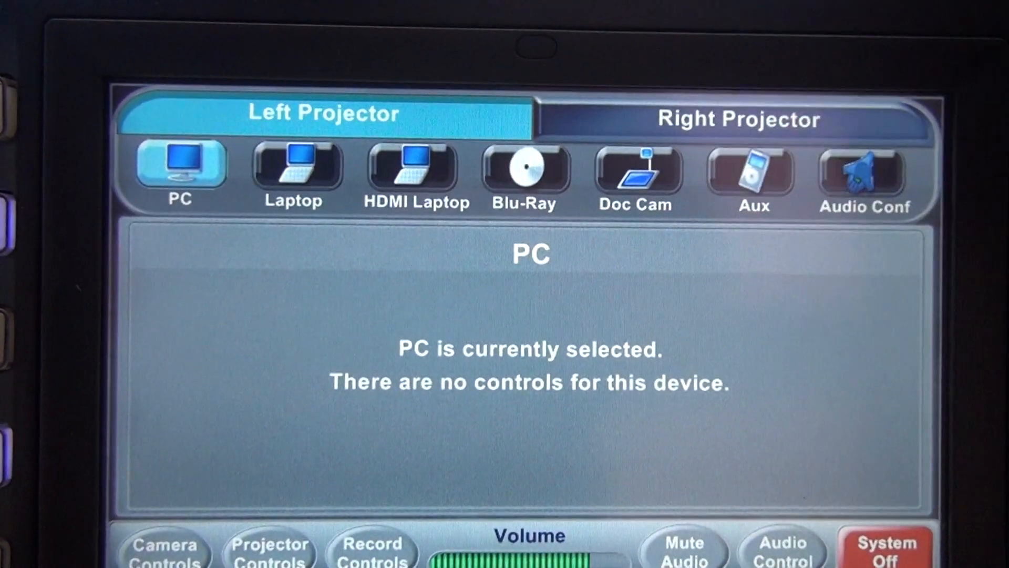
Set the left projector's source to Auxiliary, offering S-Video or composite inputs.
left_click(738, 118)
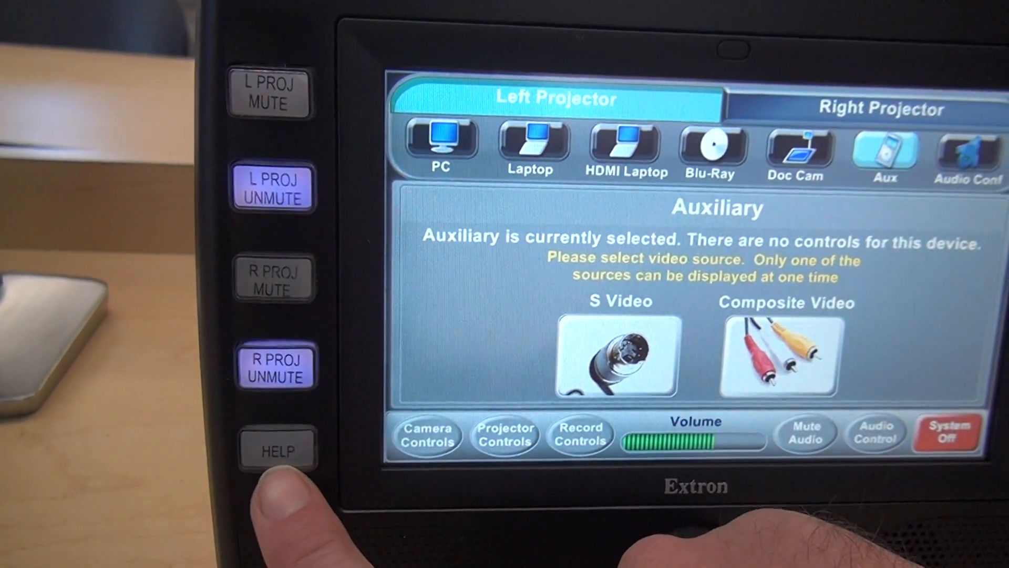
Dismiss the 'For technical assistance call' notice, returning to the Auxiliary screen.
left_click(277, 448)
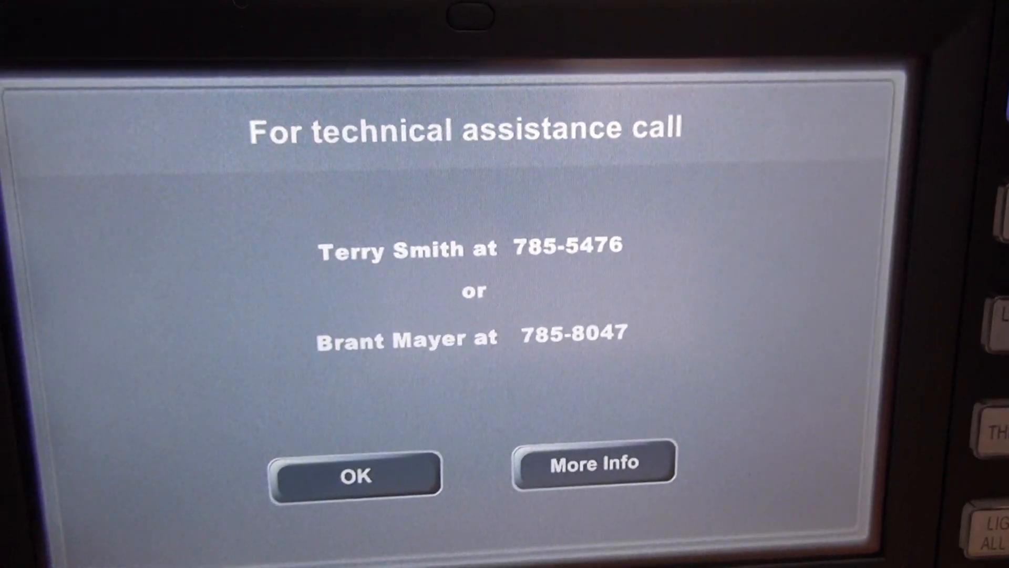
left_click(354, 476)
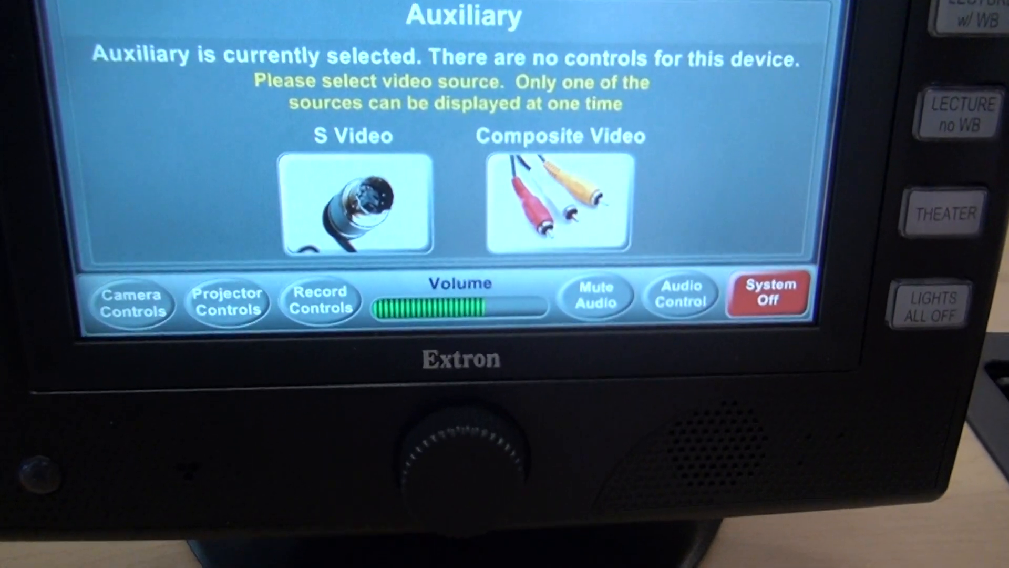
Tap System Off on the Auxiliary page to bring up the shutdown confirmation.
left_click(768, 296)
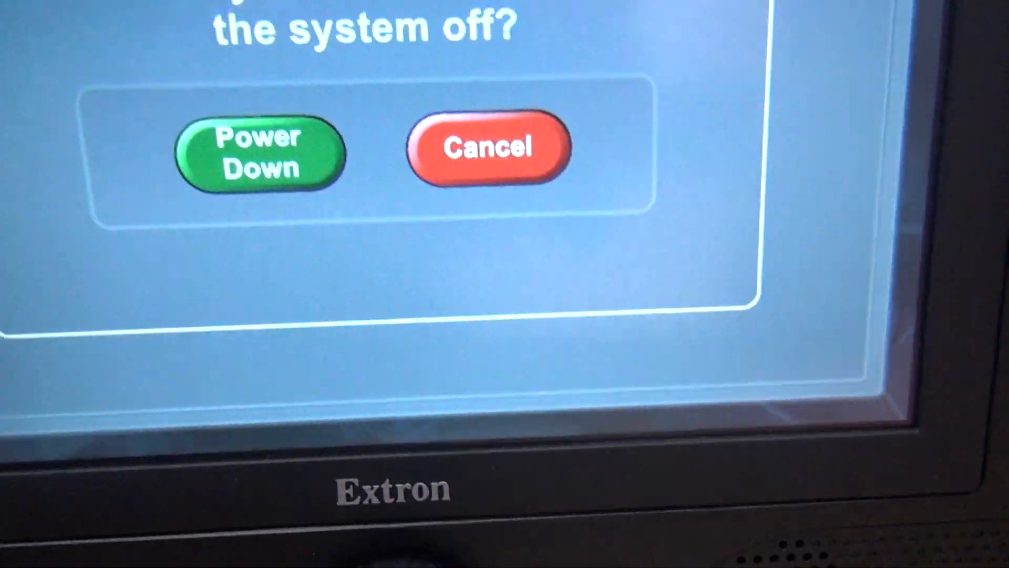